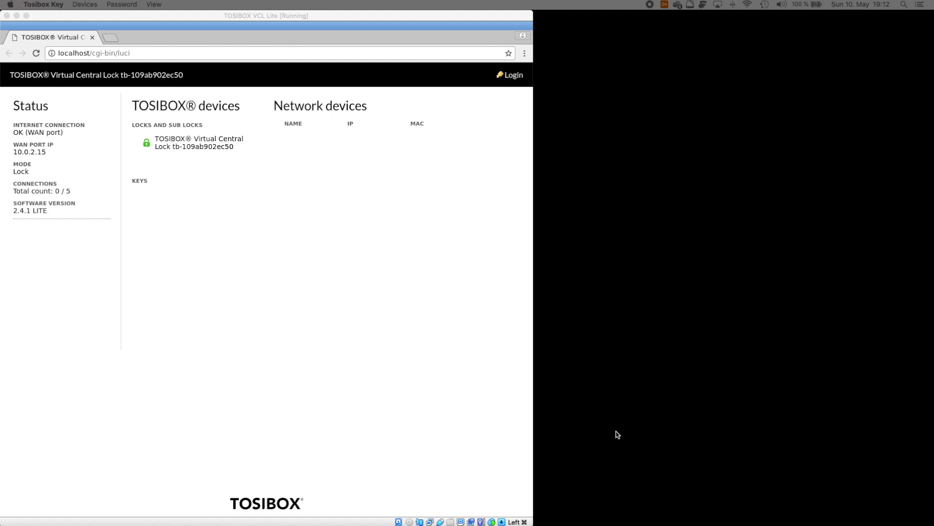
pyautogui.moveTo(534, 399)
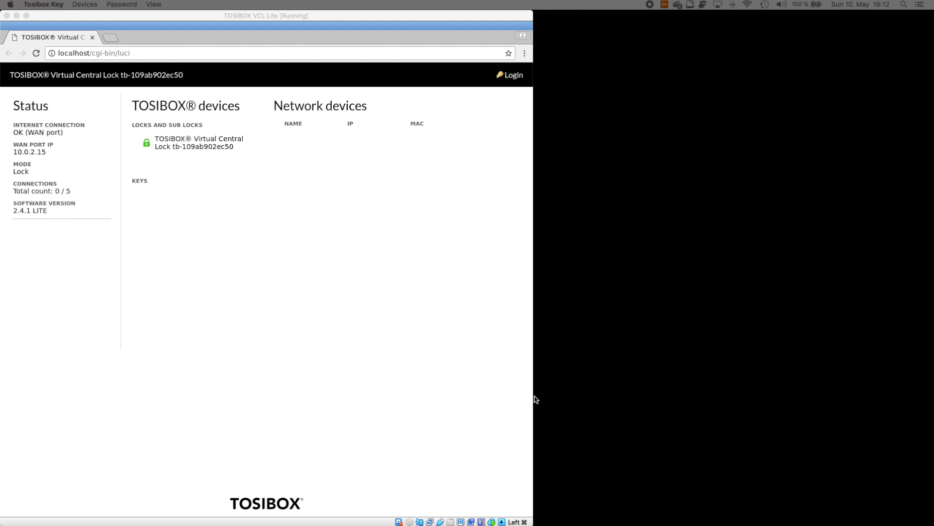
pyautogui.moveTo(261, 257)
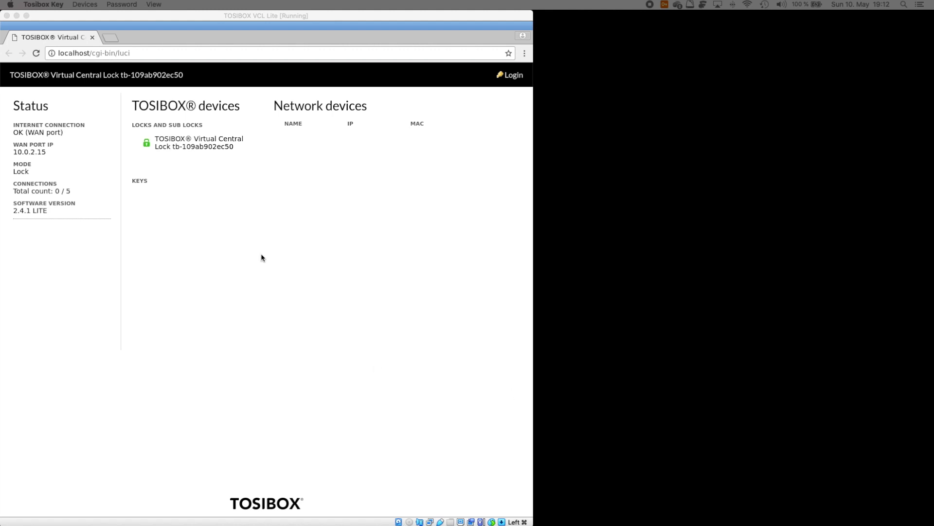
pyautogui.moveTo(412, 107)
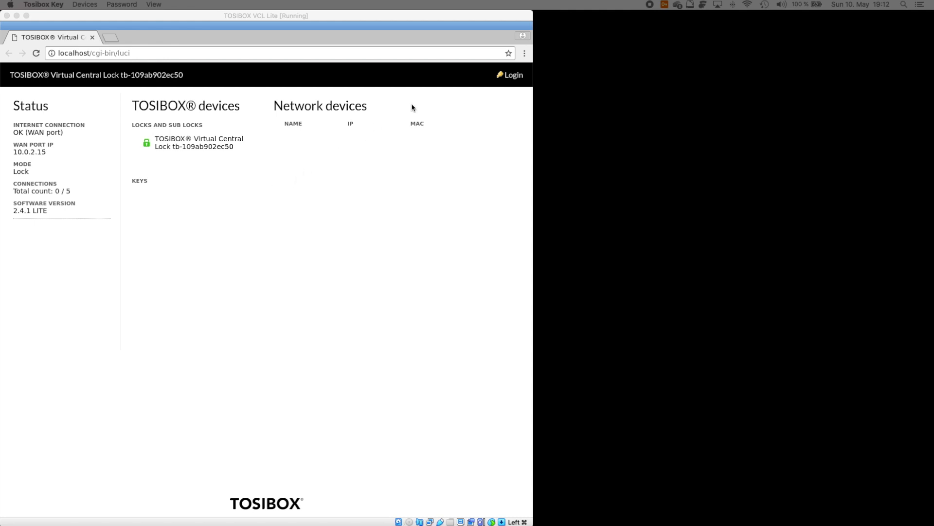
# Step: Go to the Login page and enter the admin password in the Password field
pyautogui.click(511, 75)
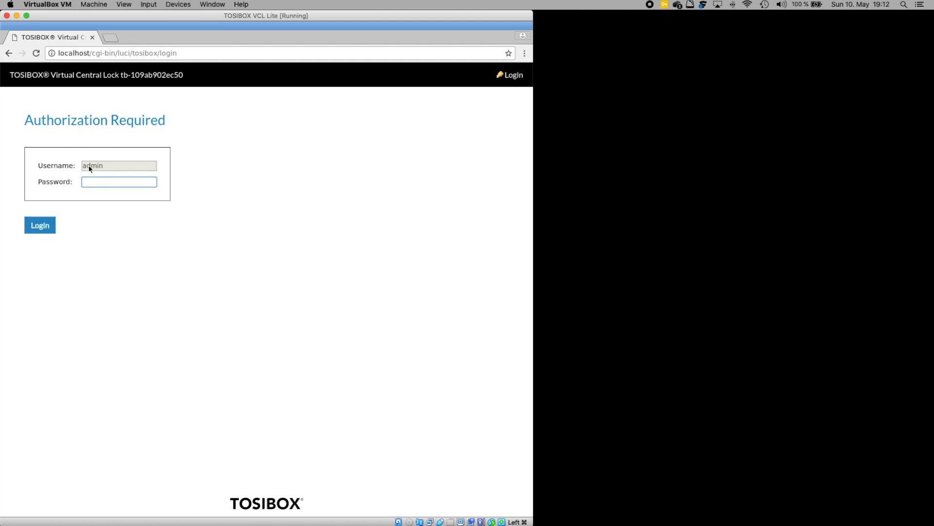
pyautogui.click(119, 181)
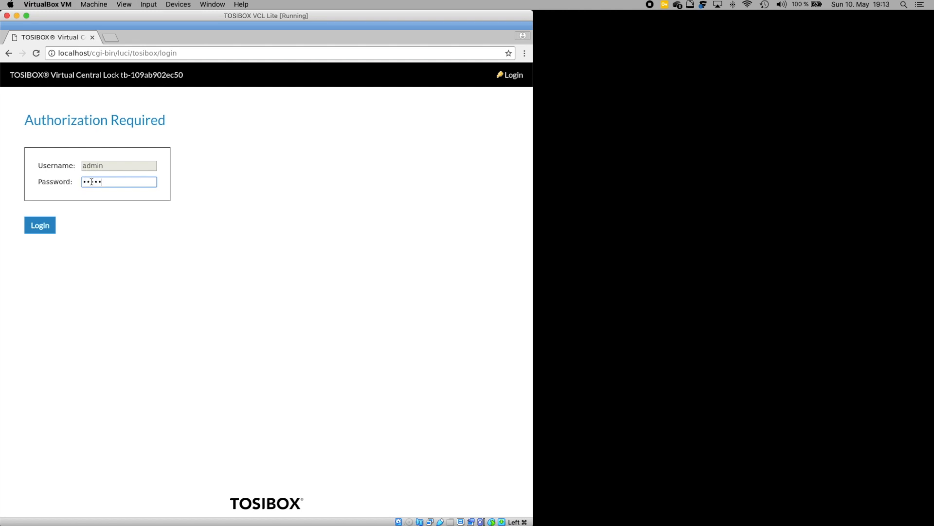
# Step: Log in as admin and accept the EULA with I ACCEPT at the bottom
pyautogui.click(39, 225)
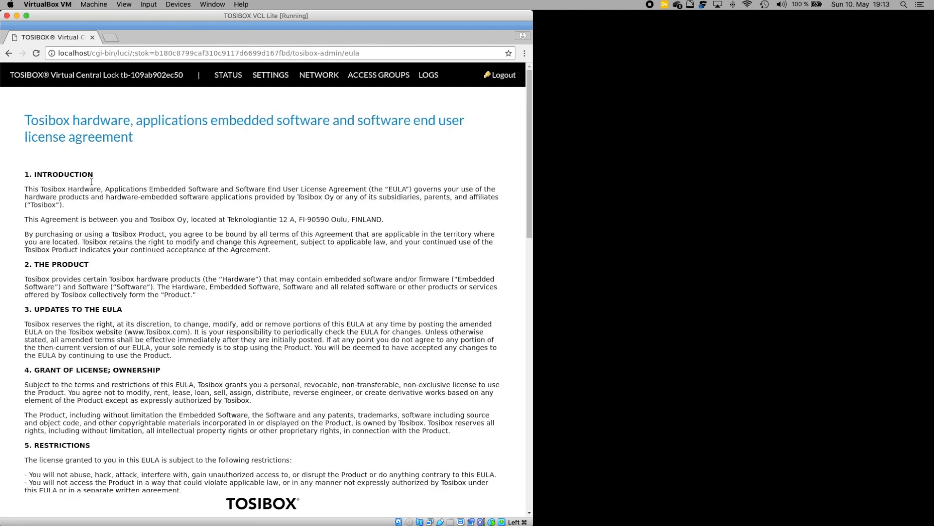
pyautogui.moveTo(124, 275)
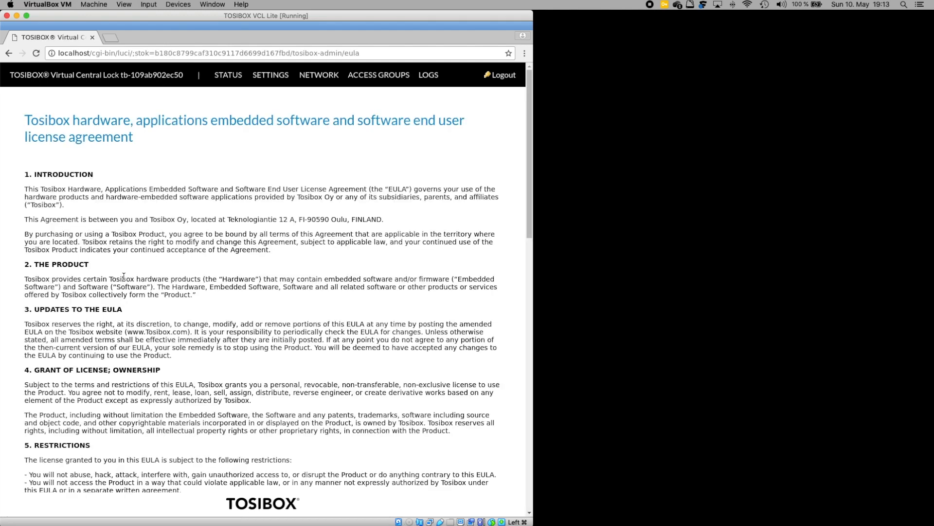
pyautogui.moveTo(177, 275)
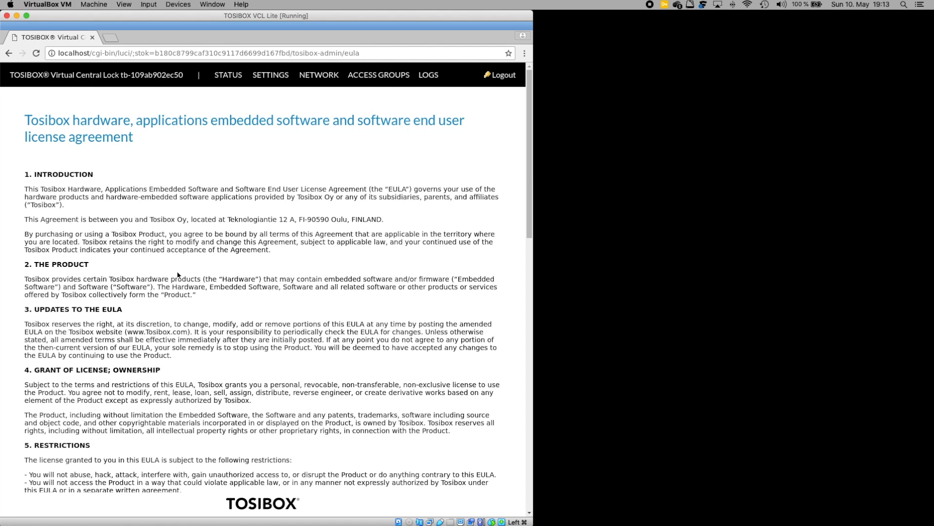
pyautogui.moveTo(247, 316)
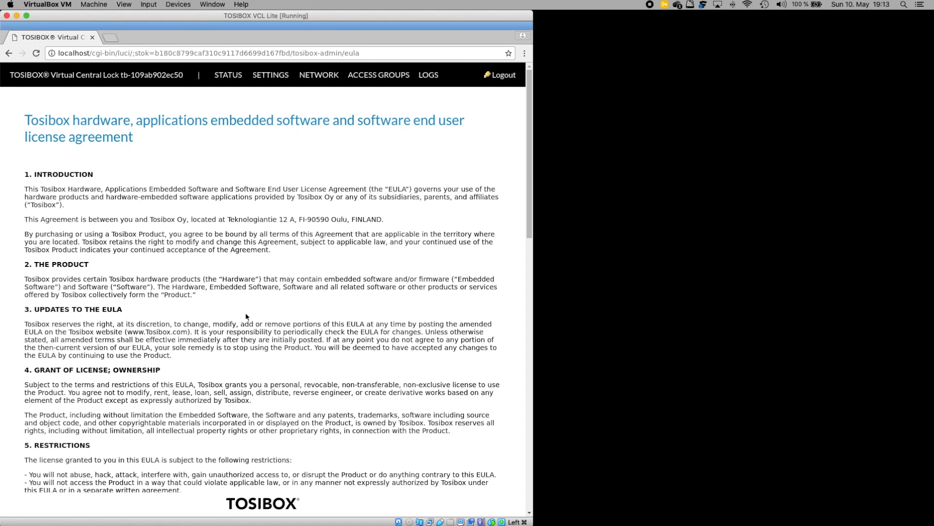
pyautogui.scroll(-3)
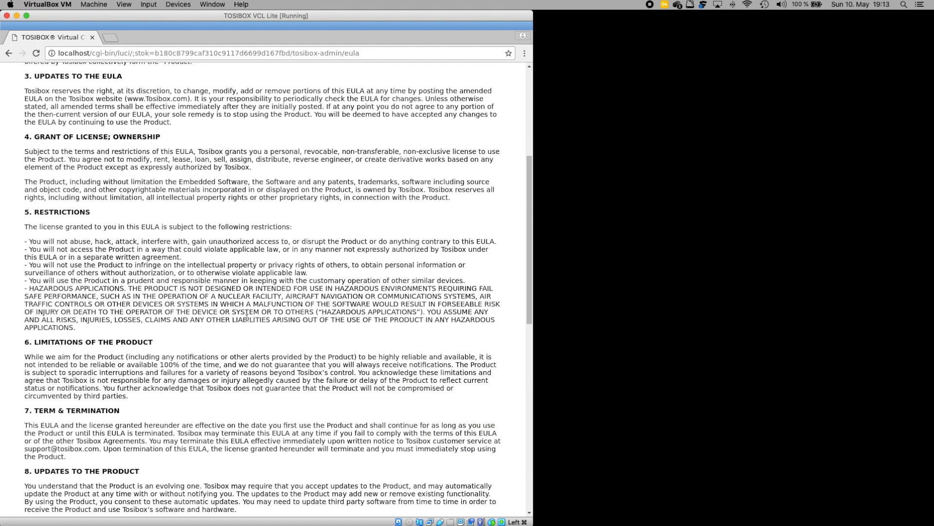
pyautogui.scroll(-3)
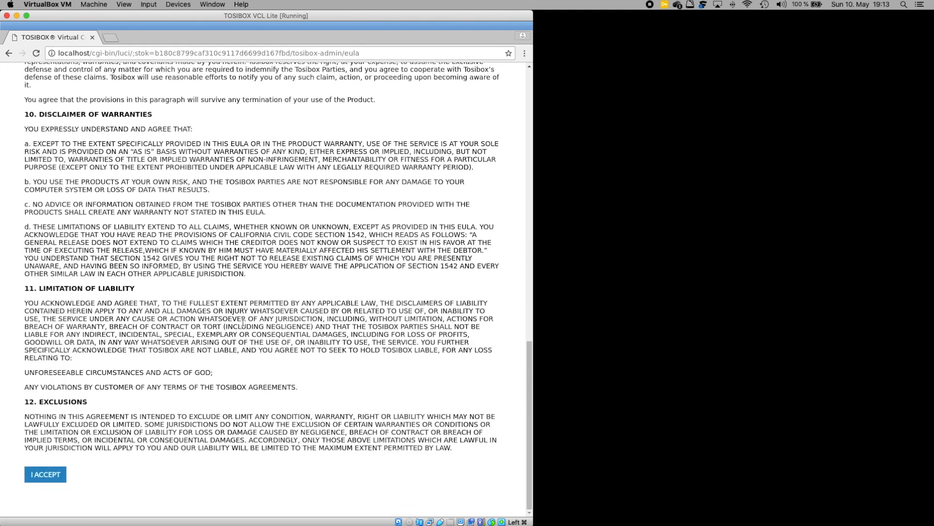
pyautogui.click(45, 474)
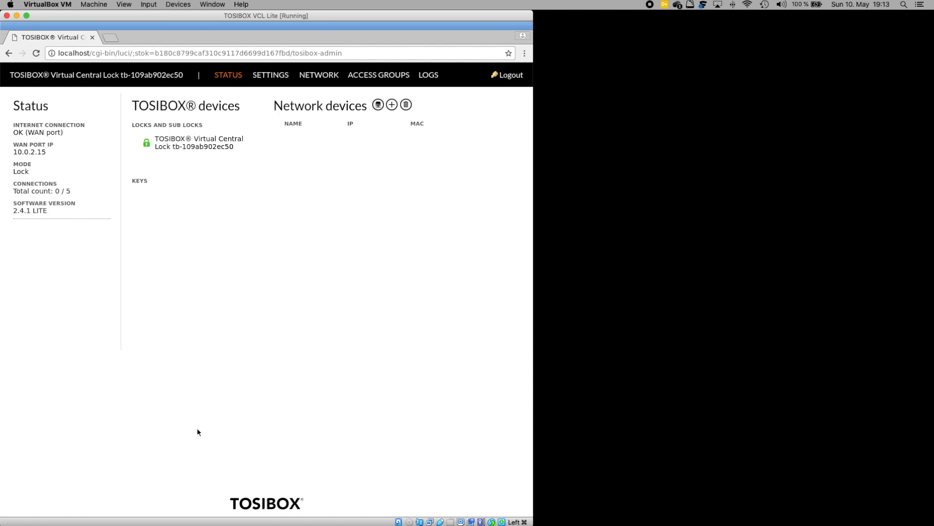
pyautogui.moveTo(214, 331)
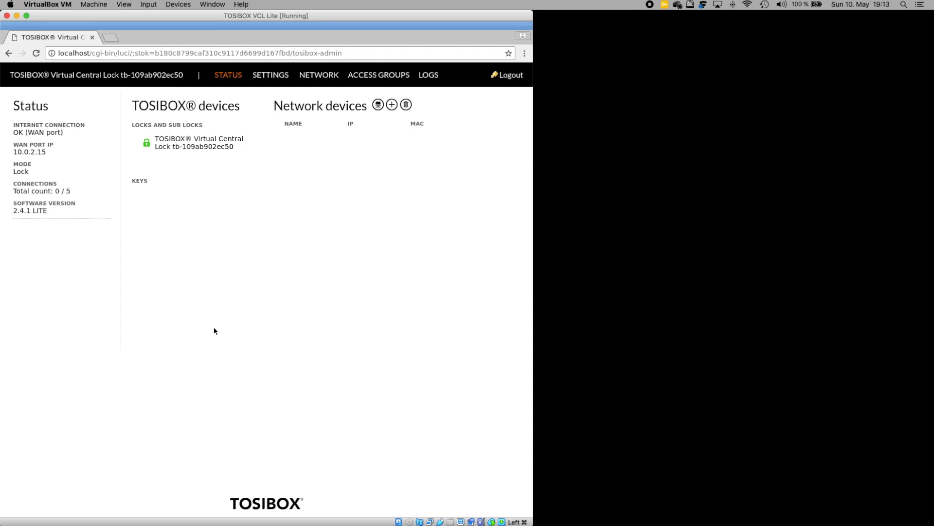
pyautogui.moveTo(272, 110)
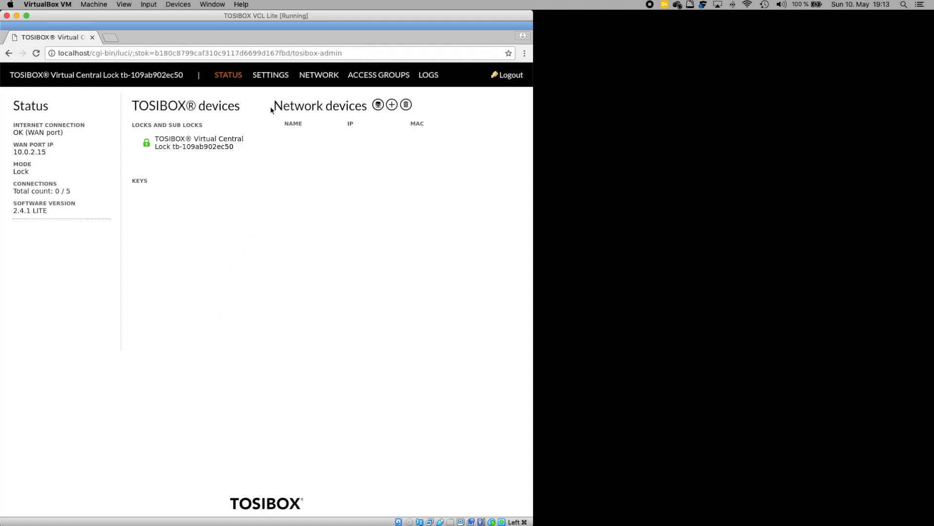
# Step: Show the SETTINGS submenu with Keys and Locks and other settings pages
pyautogui.click(270, 75)
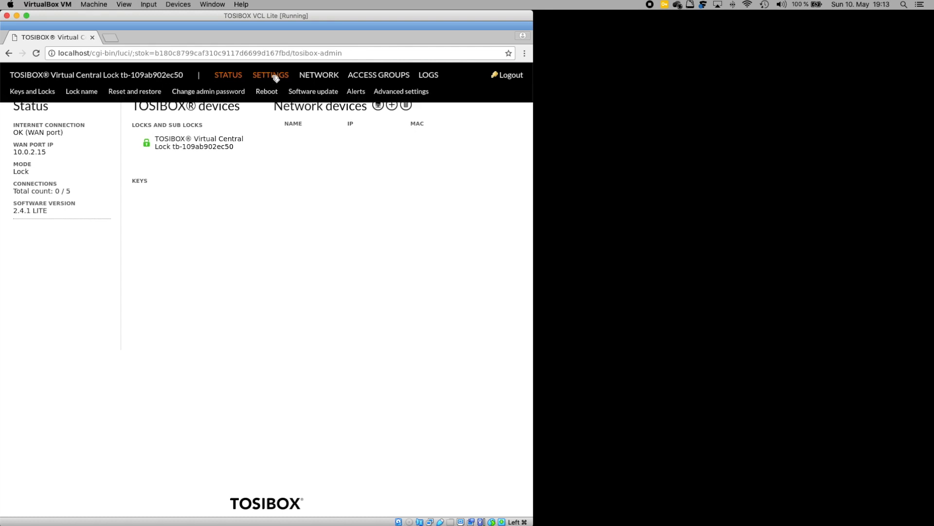
pyautogui.moveTo(32, 92)
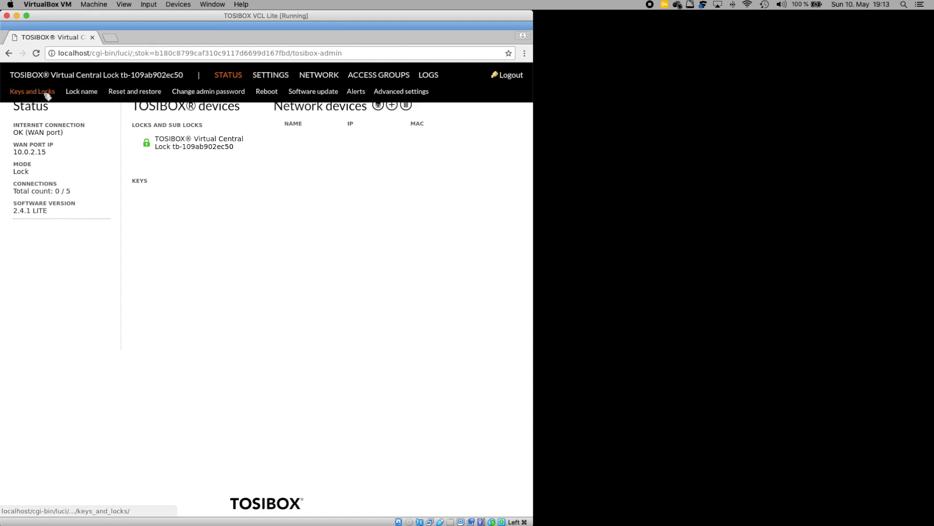
# Step: Show the Keys and Locks page with its remote matching code
pyautogui.click(32, 91)
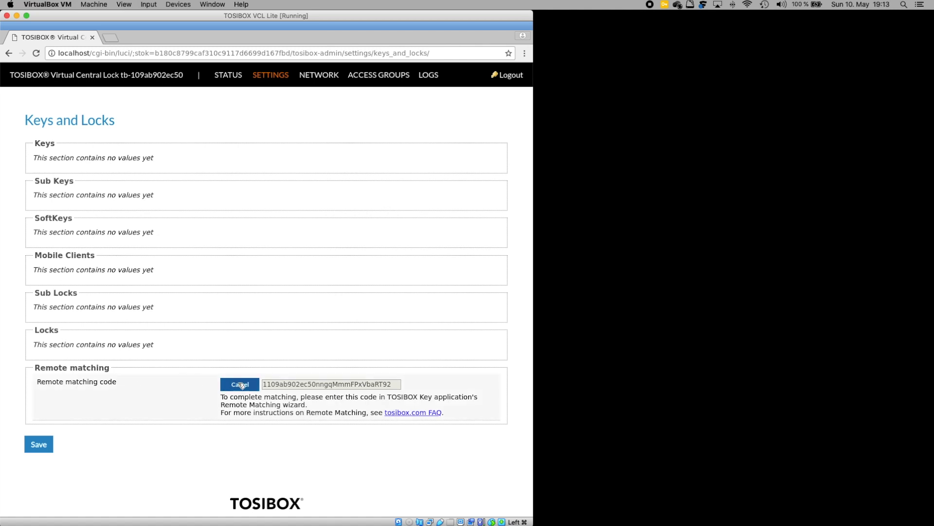
pyautogui.moveTo(386, 389)
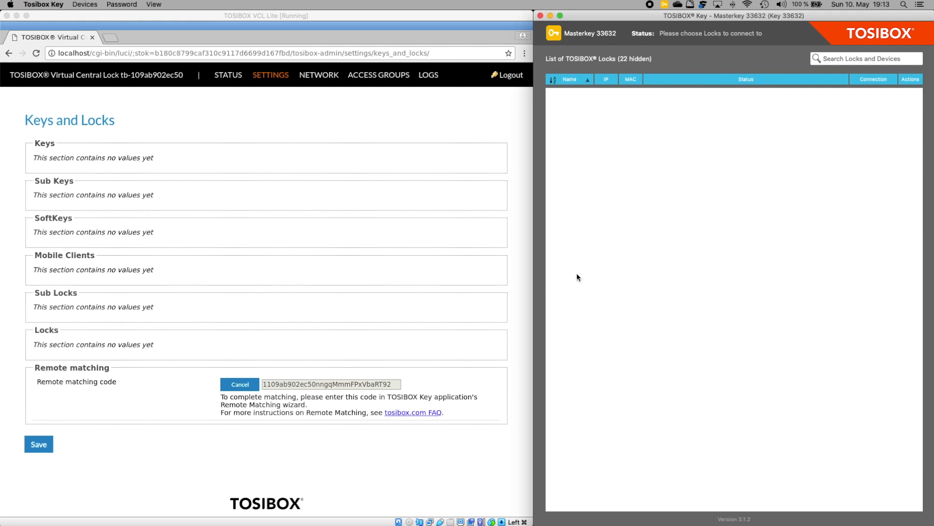
pyautogui.moveTo(550, 124)
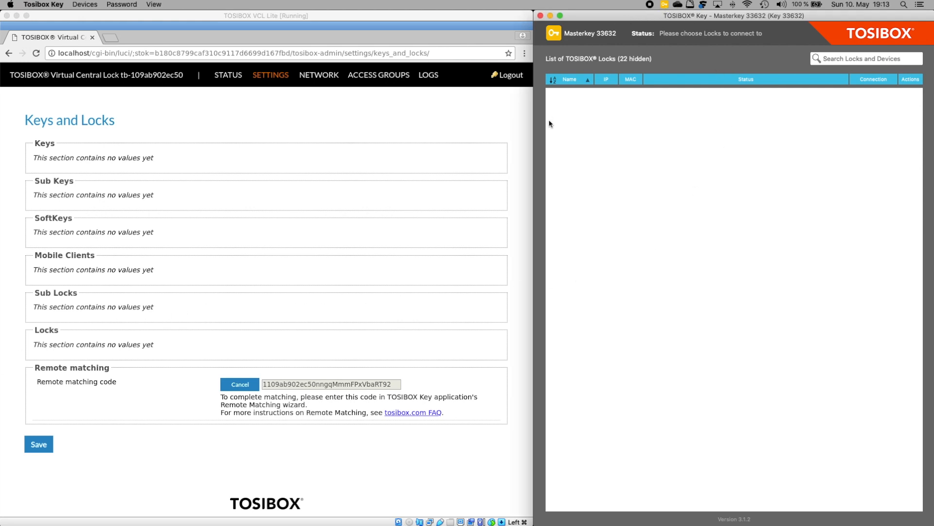
pyautogui.moveTo(126, 81)
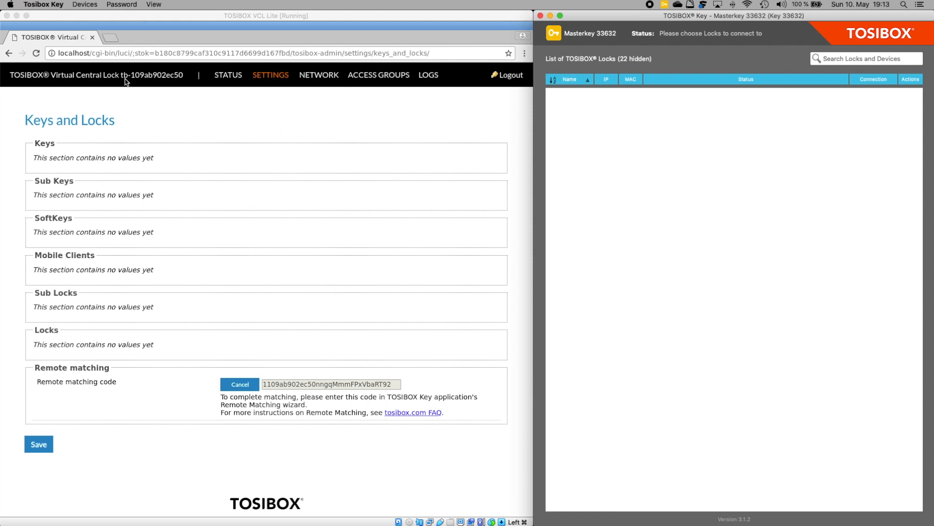
# Step: Show the Devices menu in TOSIBOX Key, listing Remote Matching
pyautogui.click(85, 5)
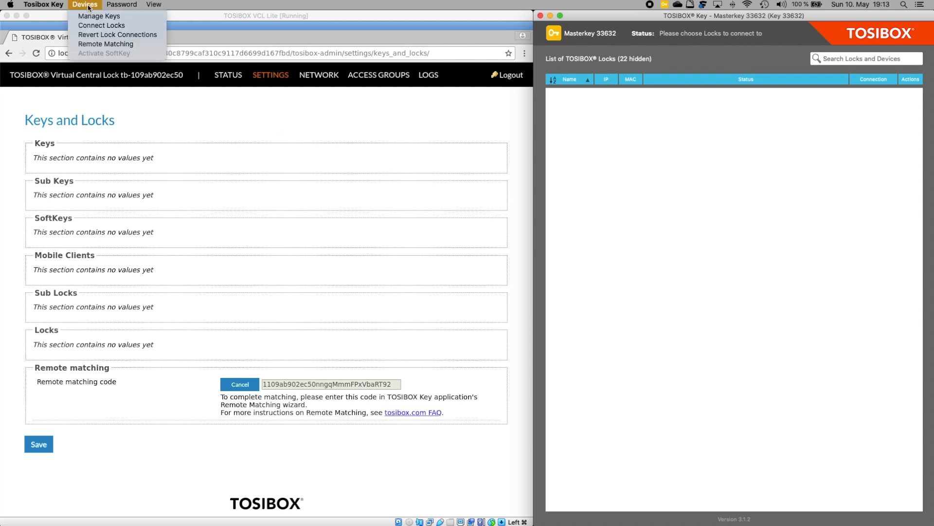
pyautogui.moveTo(105, 44)
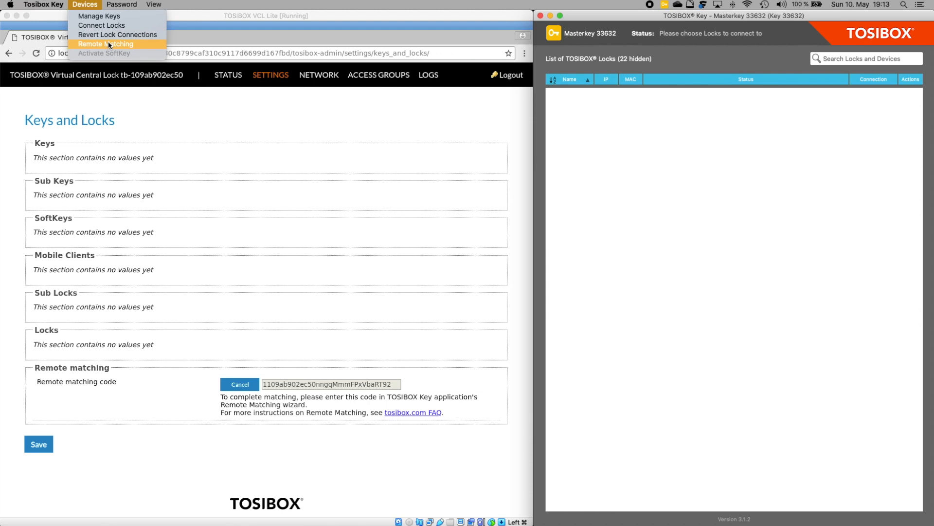
pyautogui.click(106, 44)
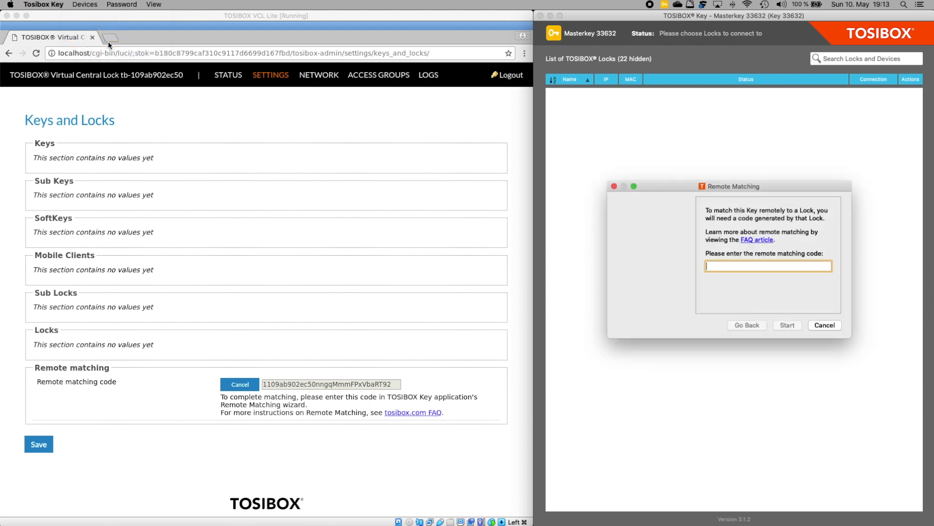
pyautogui.moveTo(655, 187)
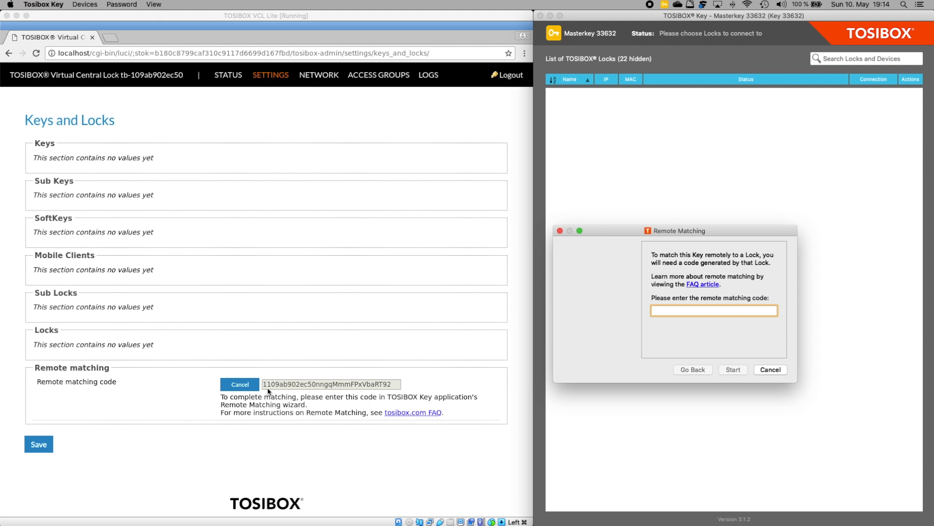
pyautogui.moveTo(589, 367)
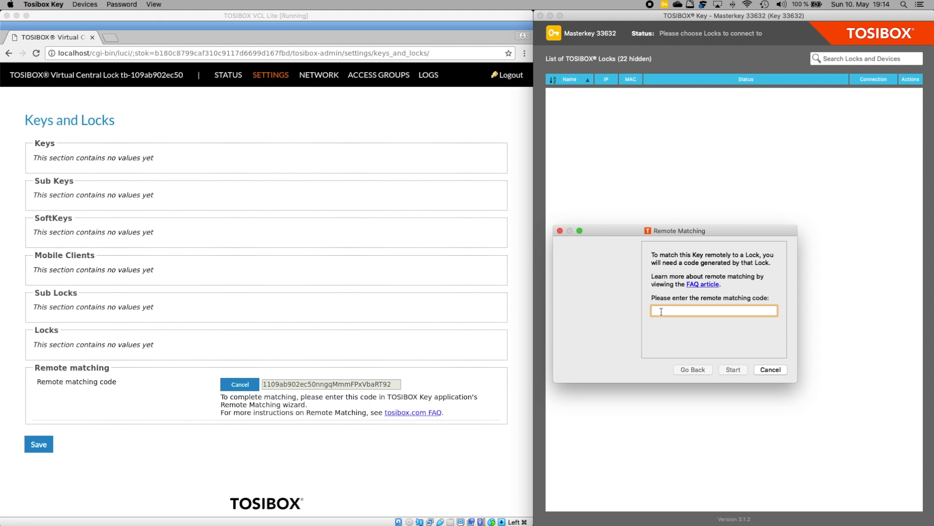
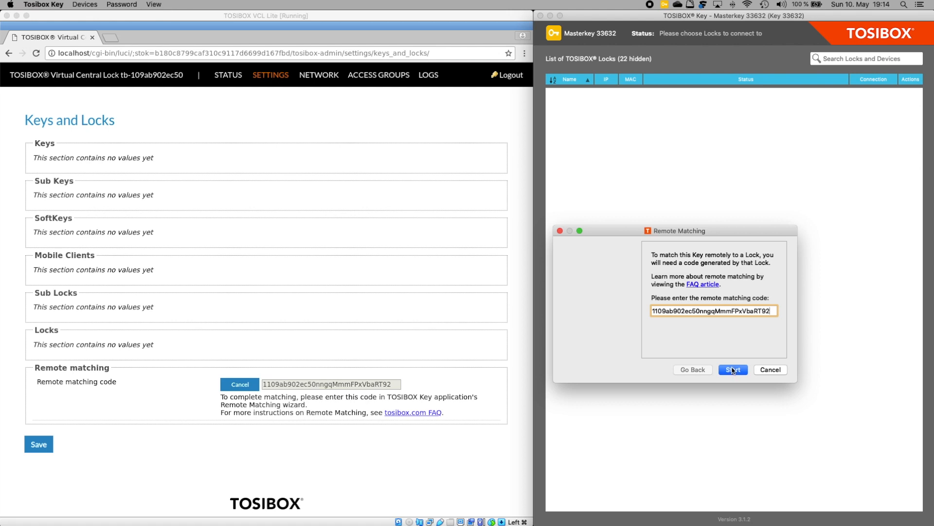
# Step: Start remote matching and let it report 'Remote matching completed successfully.'
pyautogui.click(732, 370)
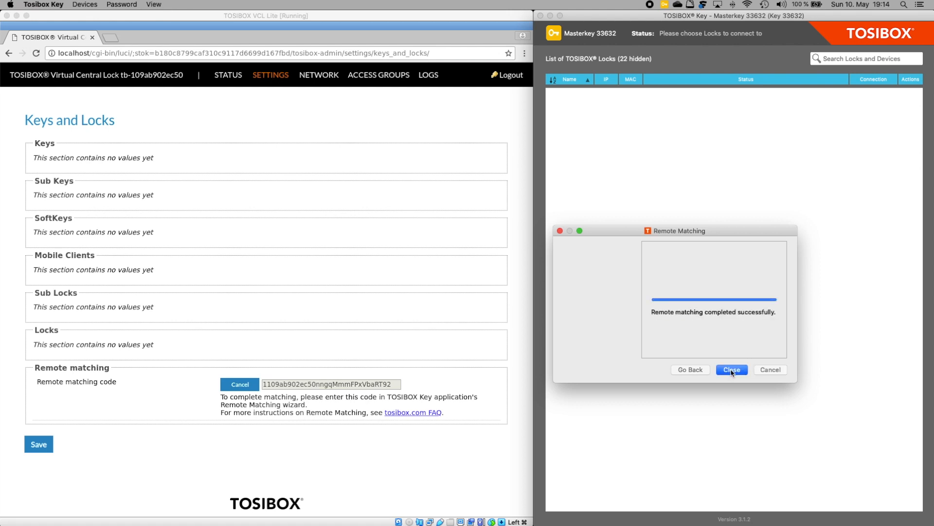
pyautogui.moveTo(676, 316)
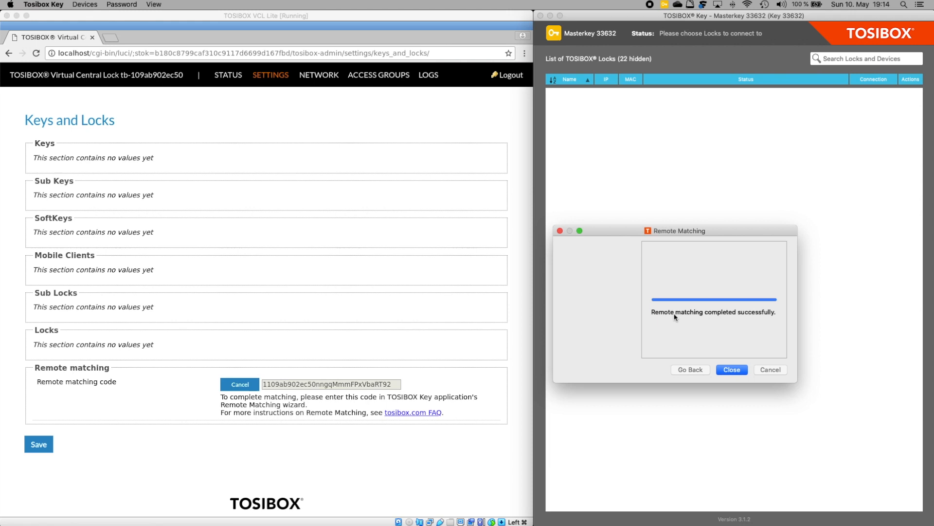
pyautogui.moveTo(748, 320)
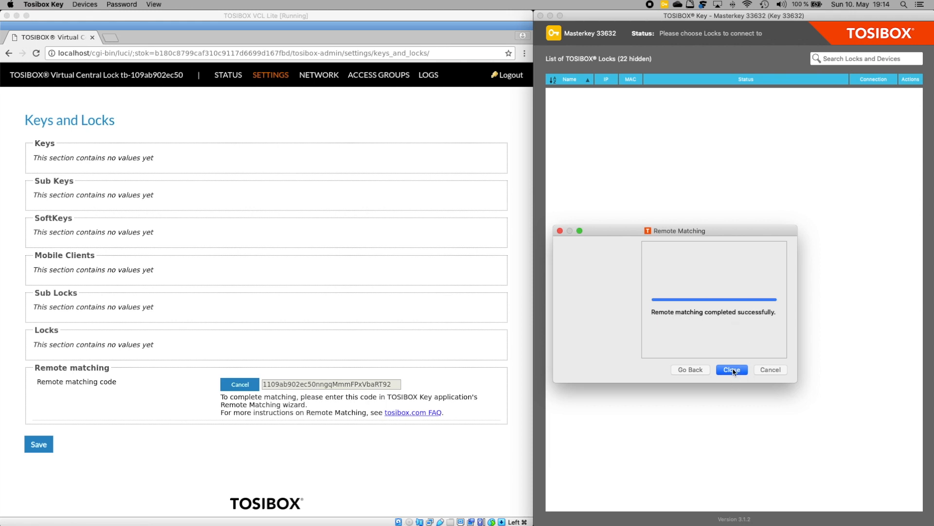
# Step: Close the wizard so Lock tb-109ab902ec50 shows online in the Locks list
pyautogui.click(732, 370)
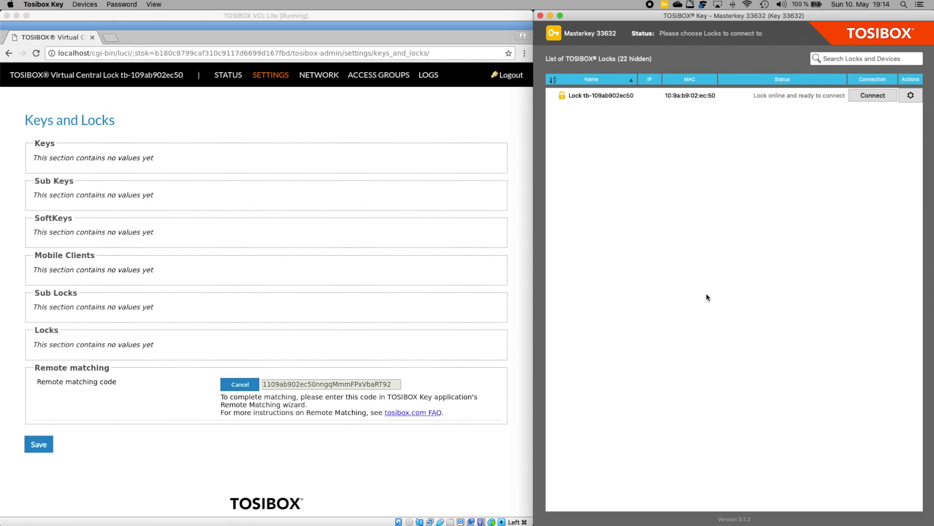
pyautogui.moveTo(573, 98)
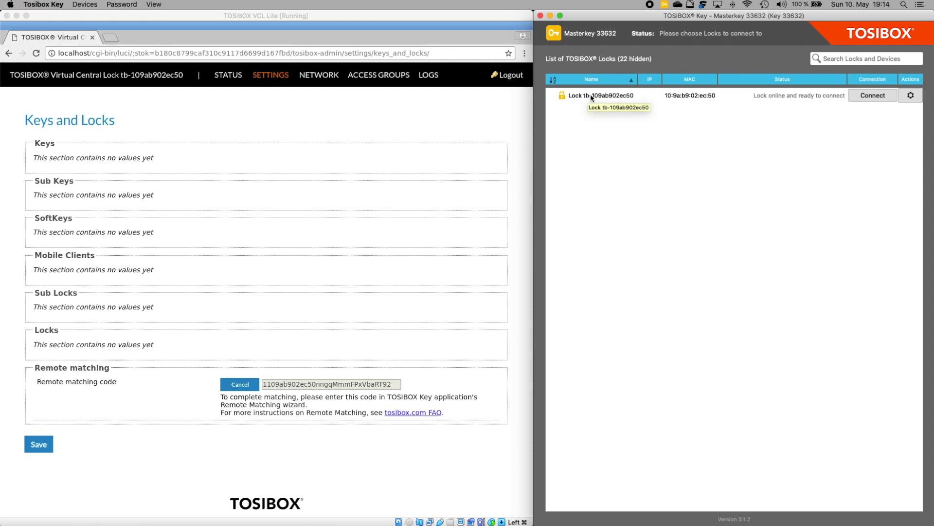
pyautogui.moveTo(629, 104)
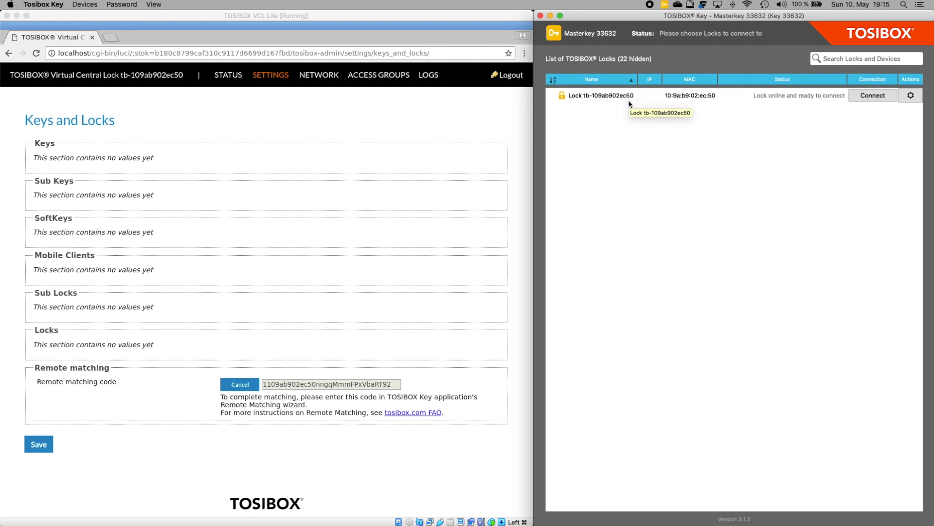
pyautogui.moveTo(175, 98)
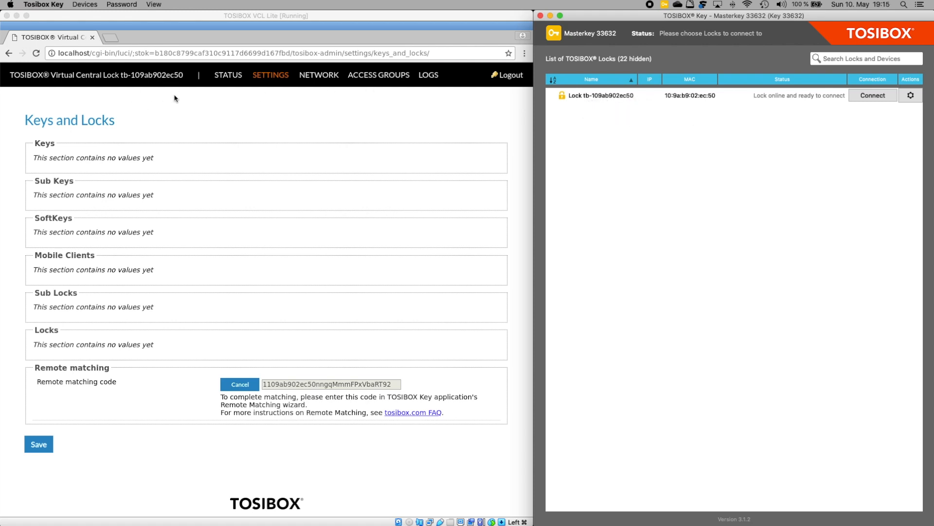
pyautogui.moveTo(158, 155)
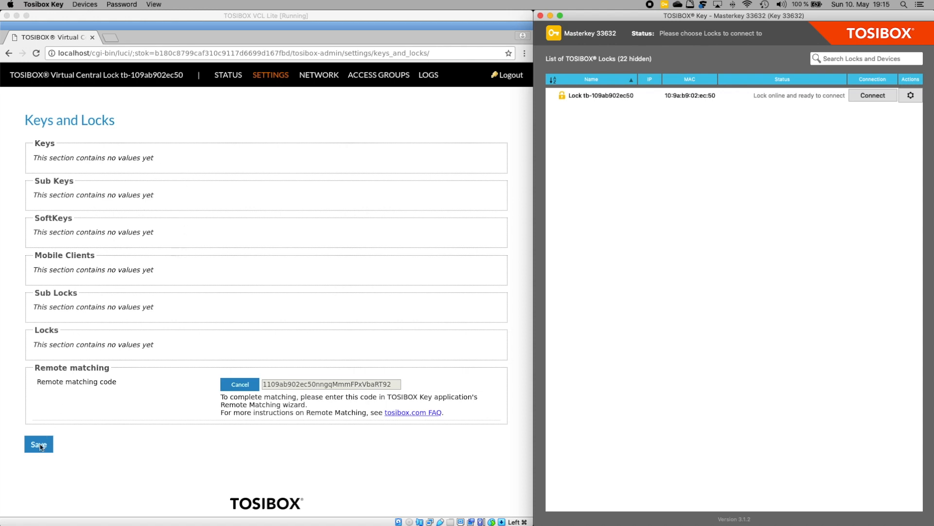
pyautogui.moveTo(47, 432)
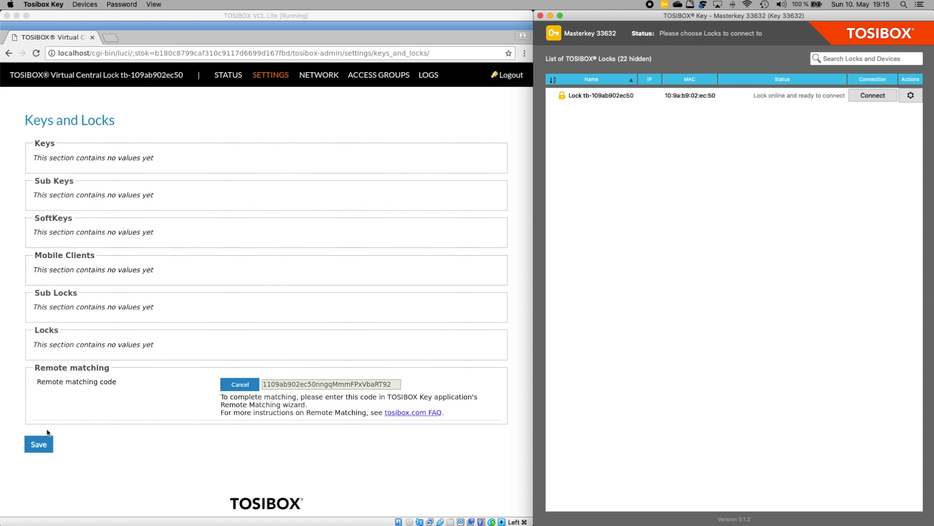
# Step: Save Keys and Locks so the Keys section lists Key 33632 and Key 21436
pyautogui.click(38, 444)
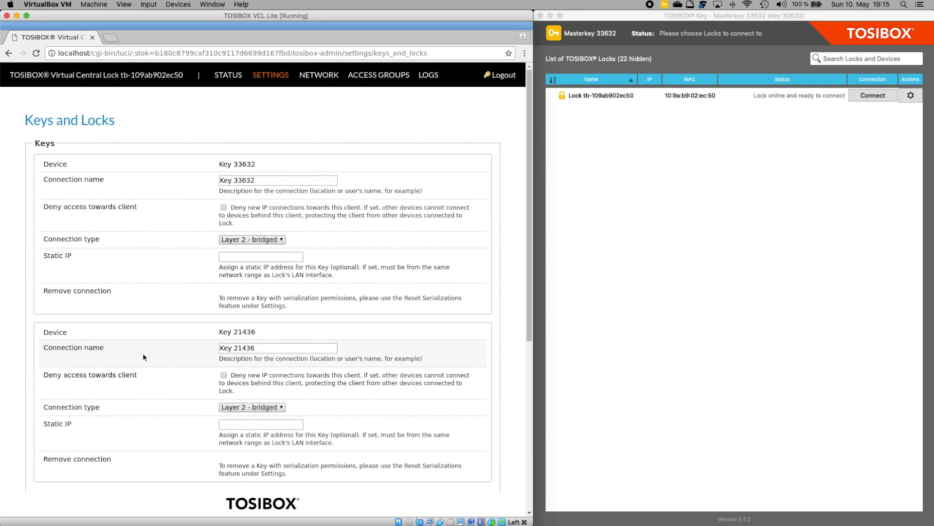
pyautogui.moveTo(139, 316)
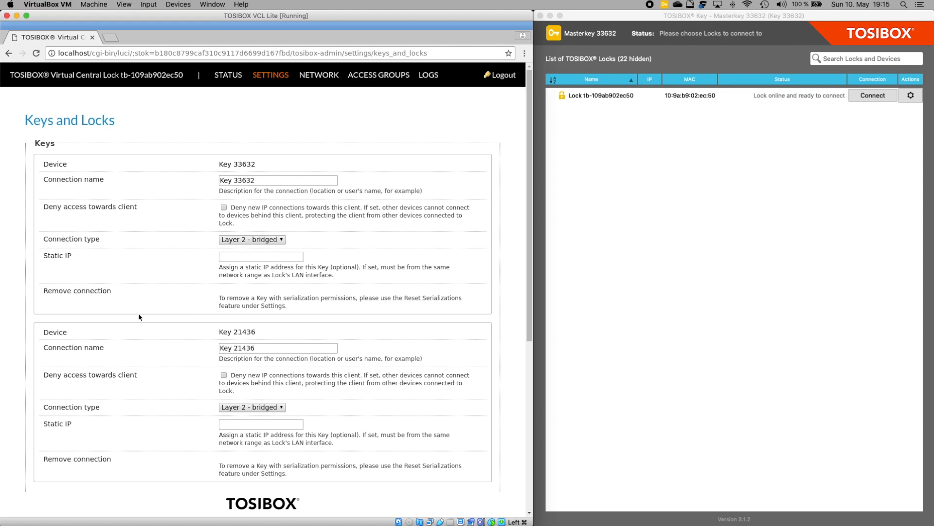
pyautogui.scroll(-3)
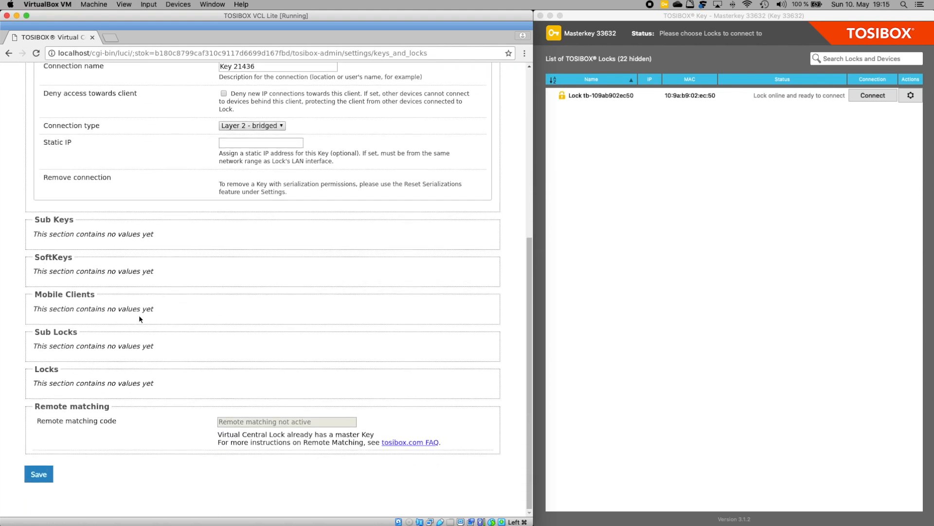
pyautogui.moveTo(191, 412)
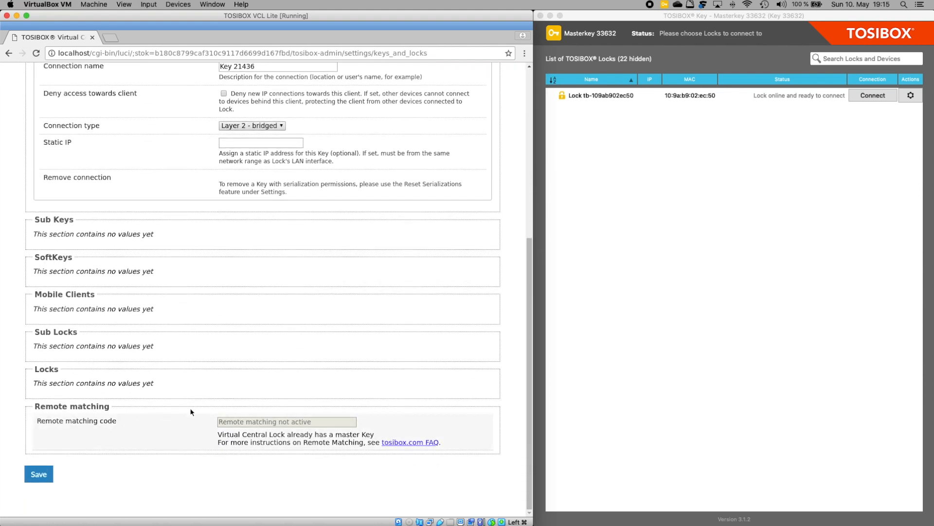
pyautogui.moveTo(264, 437)
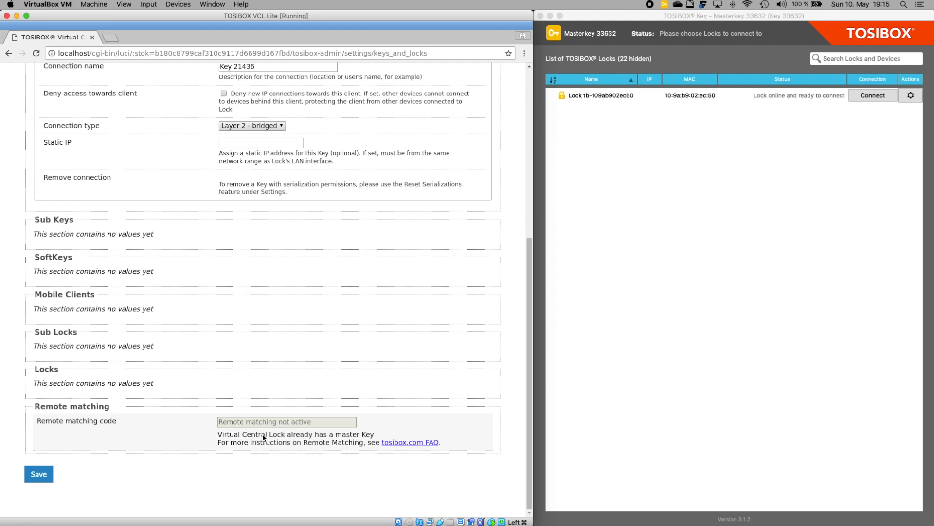
pyautogui.moveTo(308, 438)
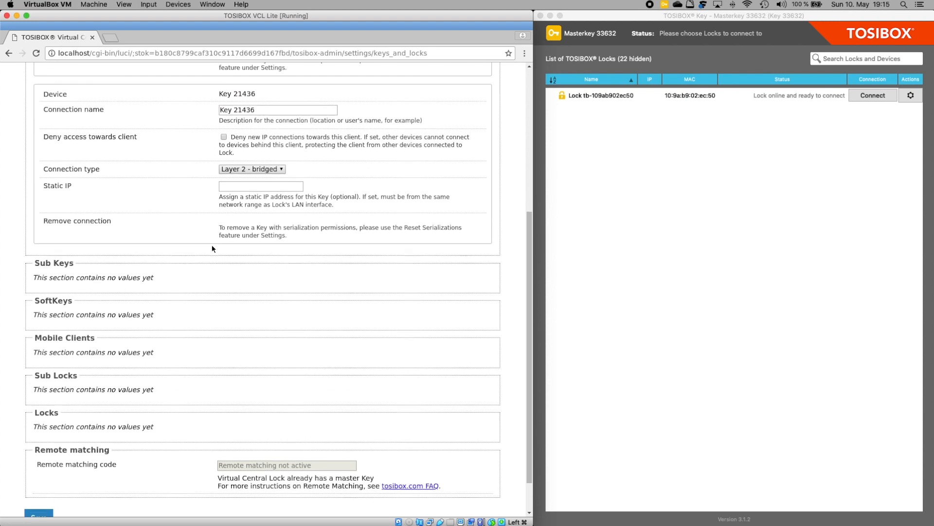
pyautogui.scroll(3)
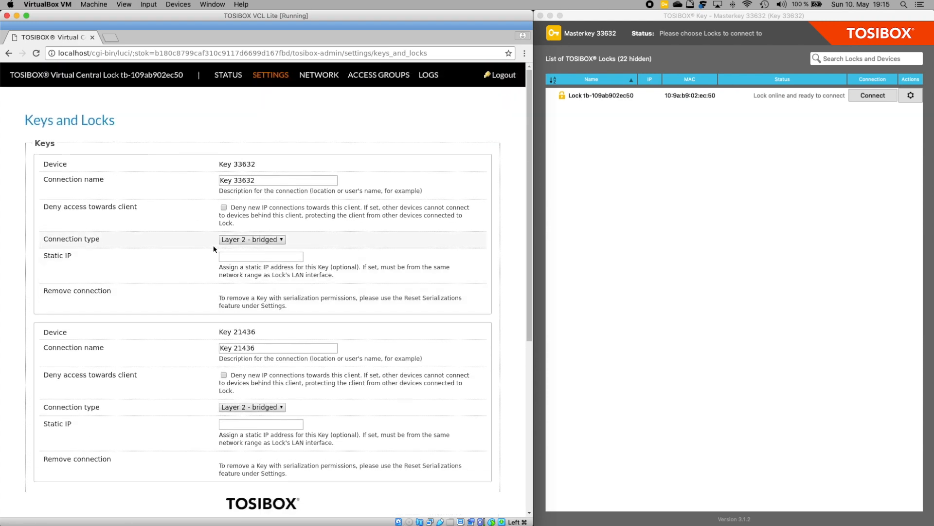